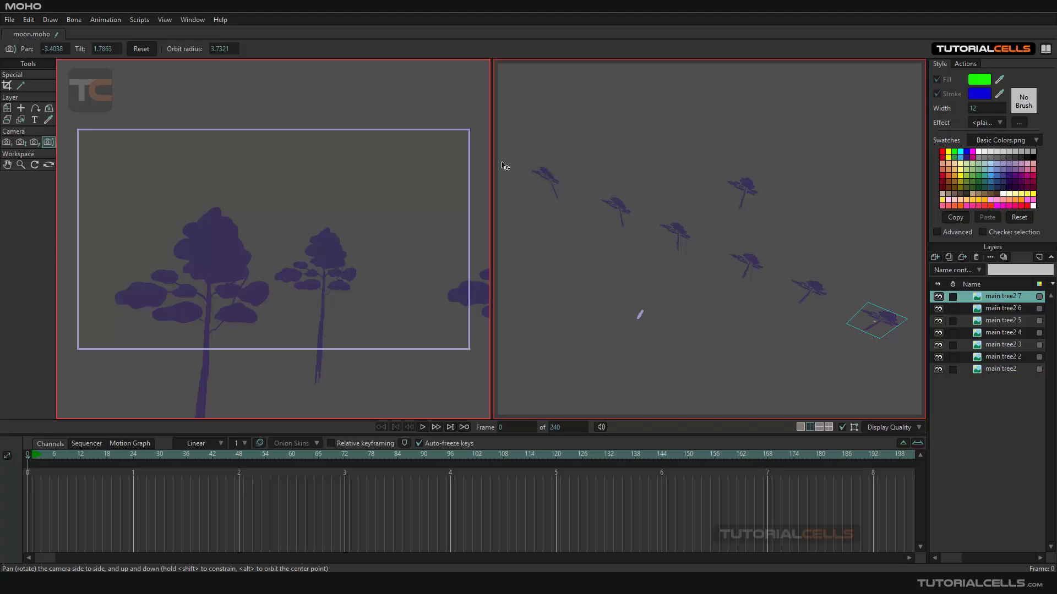
mouse_move(510, 167)
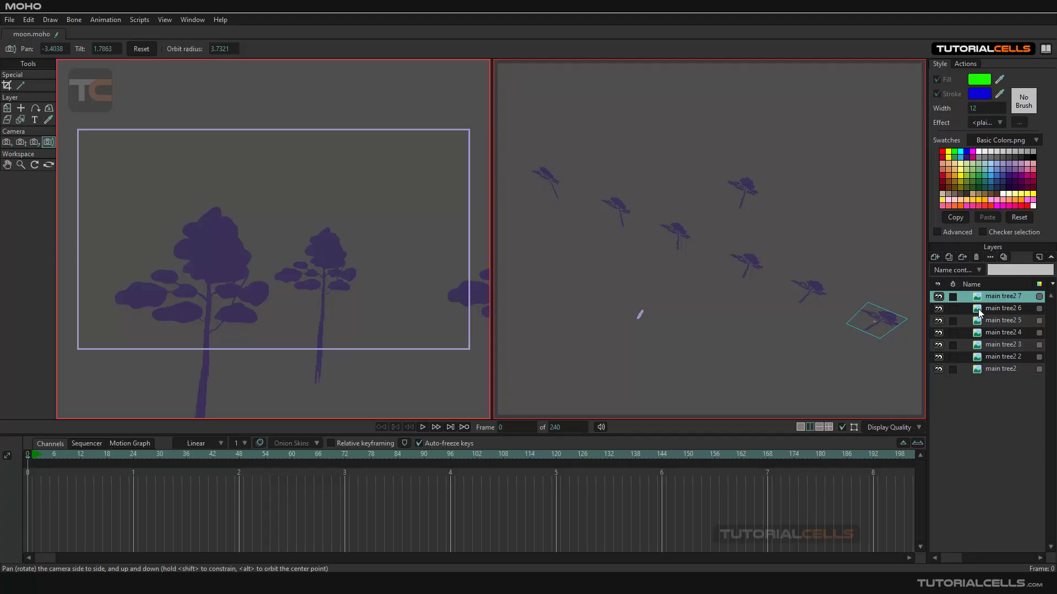
Check the tree2 7 layer's Face camera setting, leaving it at No.
double_click(1003, 296)
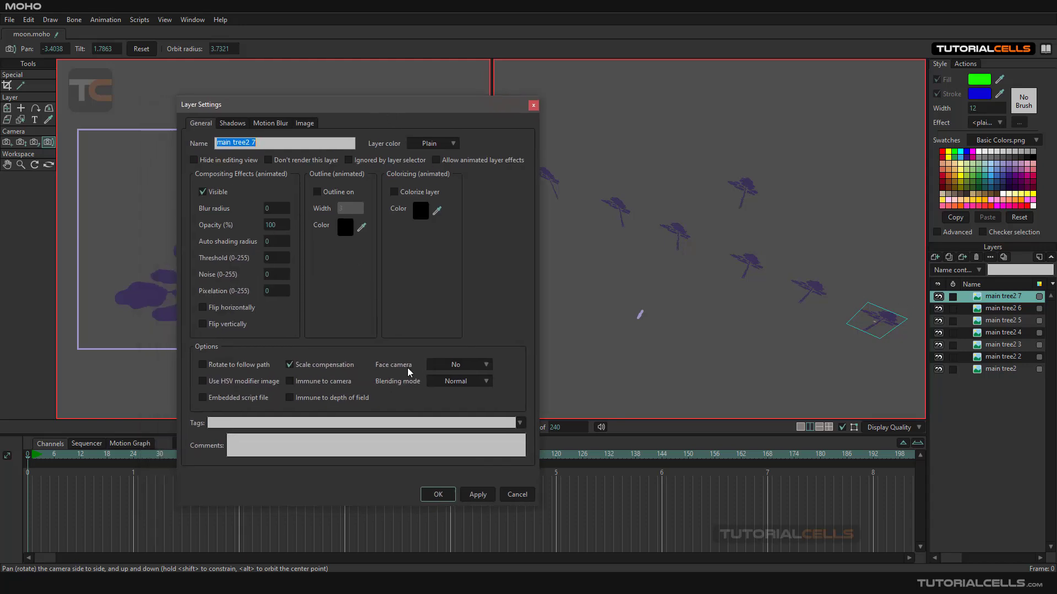
click(460, 364)
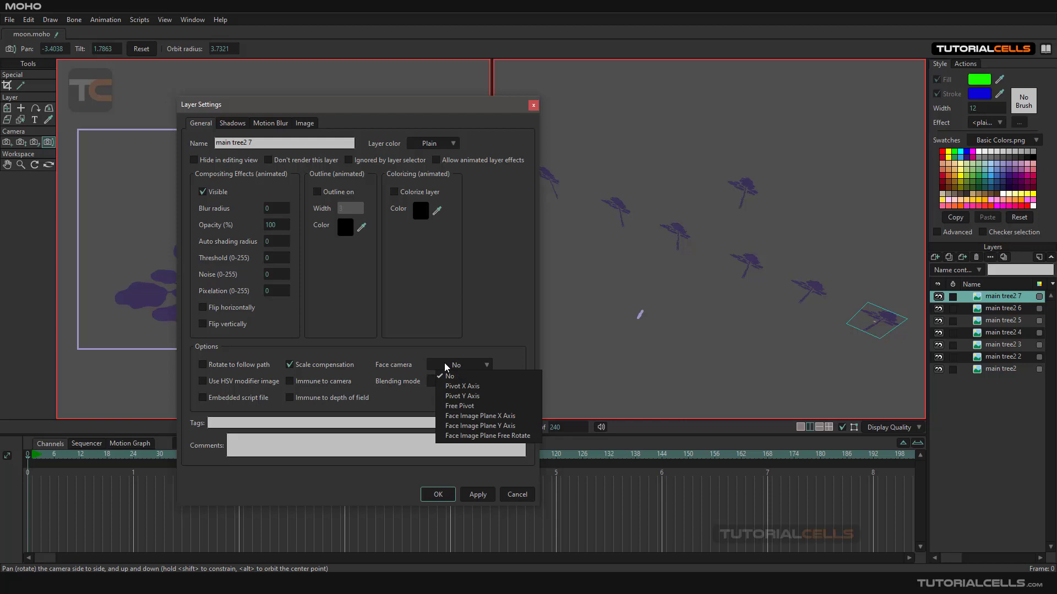
click(448, 375)
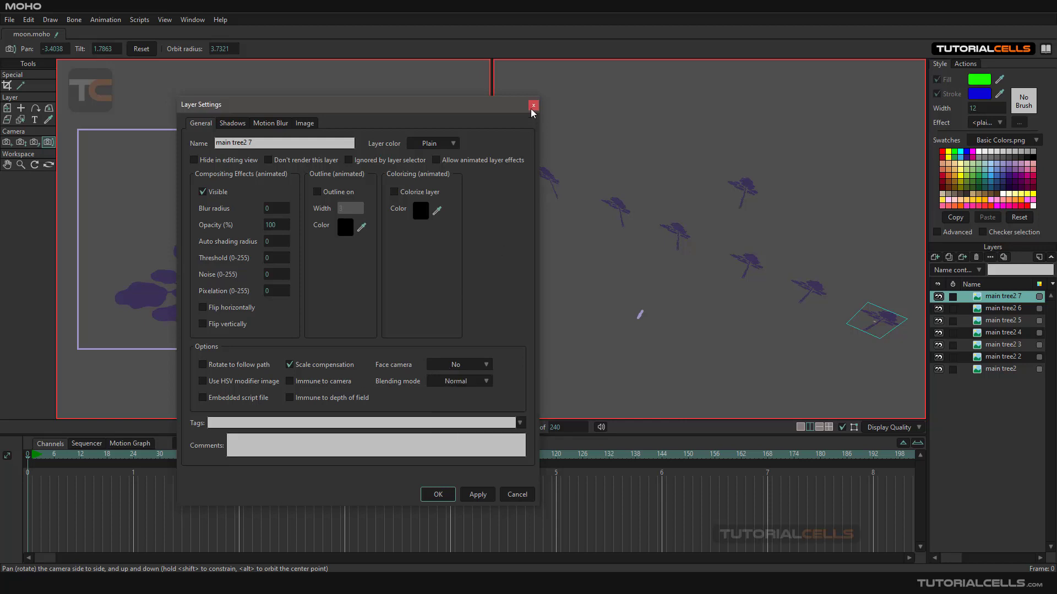
click(533, 106)
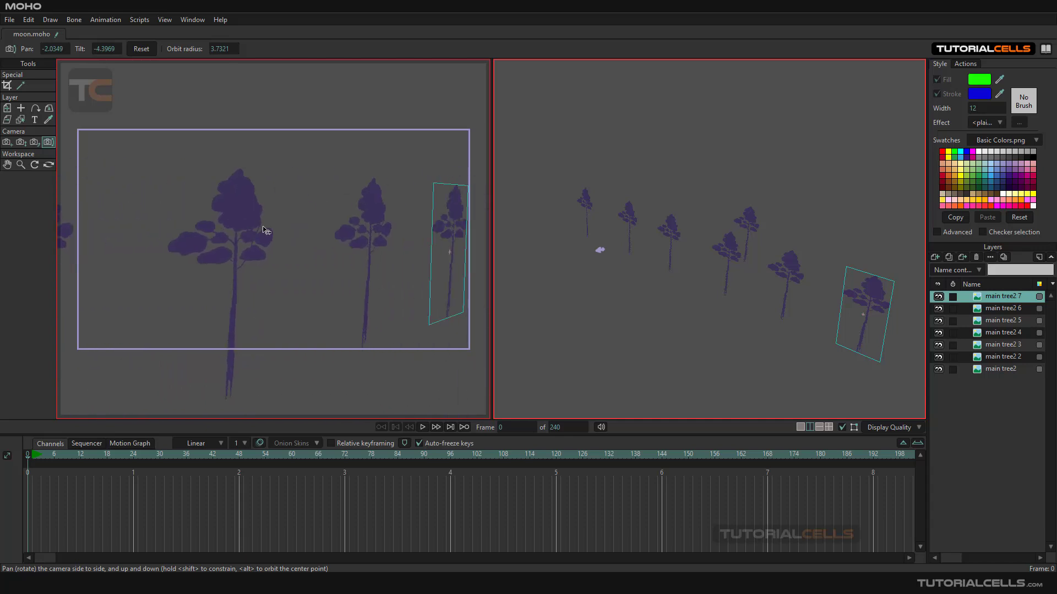
Orbit the camera around the forest to view the flat trees at an angle.
drag(270, 229, 330, 222)
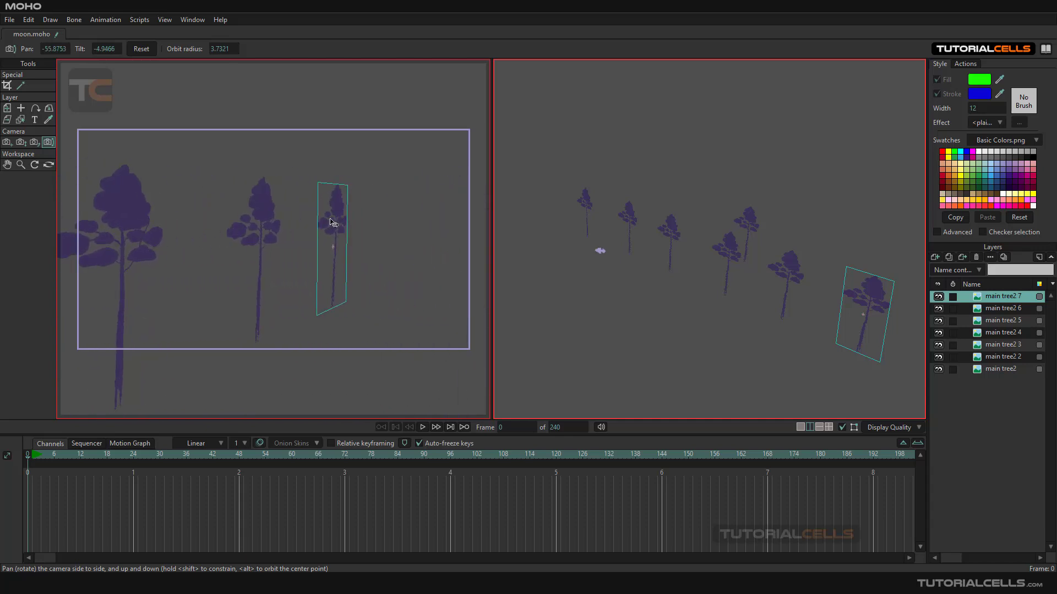
mouse_move(860, 292)
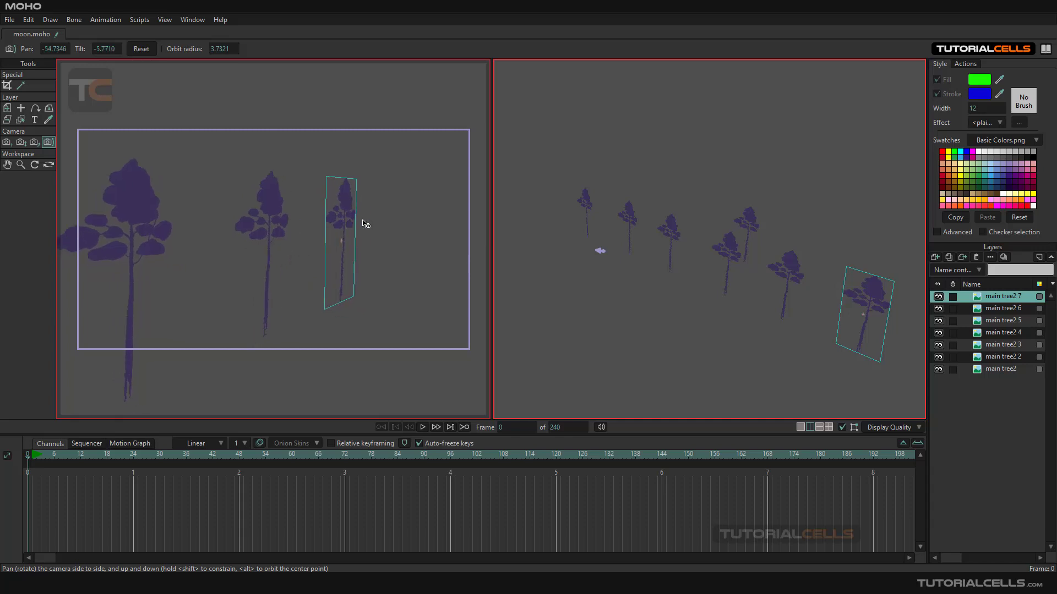
mouse_move(442, 211)
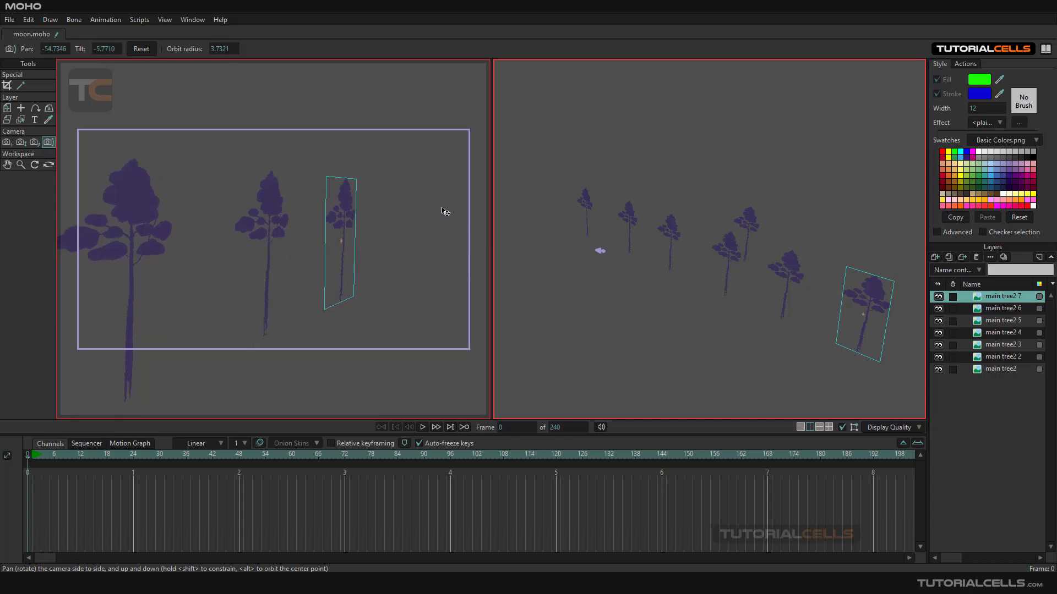
drag(443, 210, 357, 223)
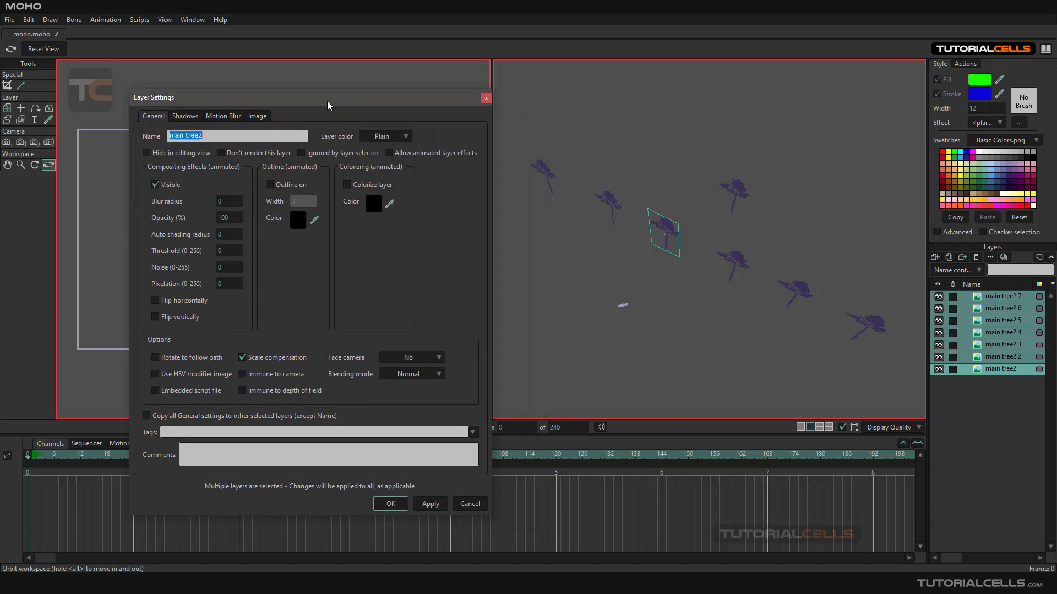
Set Face camera to Free Pivot for all seven selected tree layers.
click(408, 350)
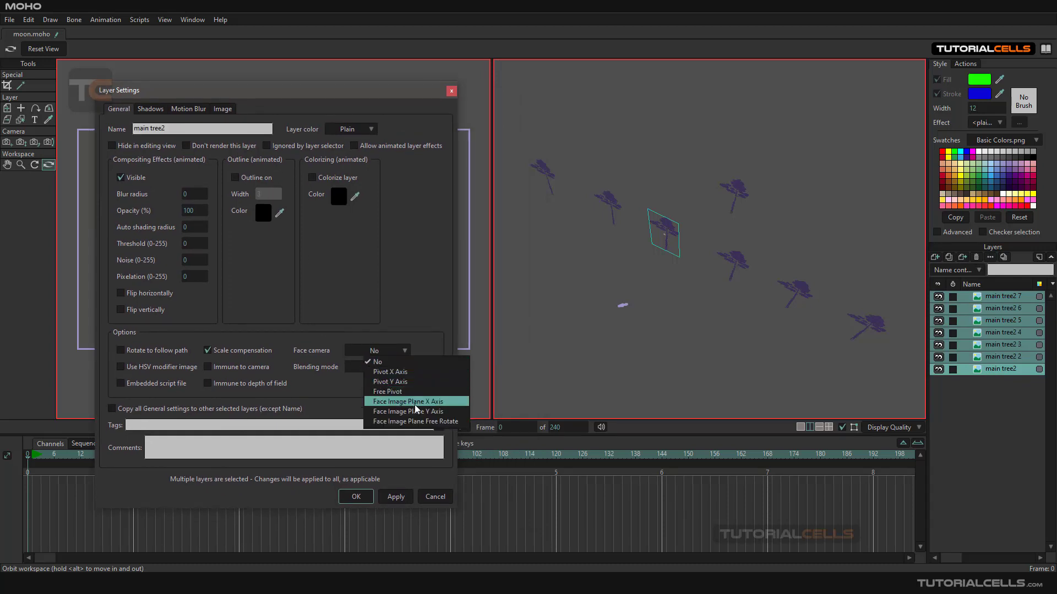
mouse_move(416, 421)
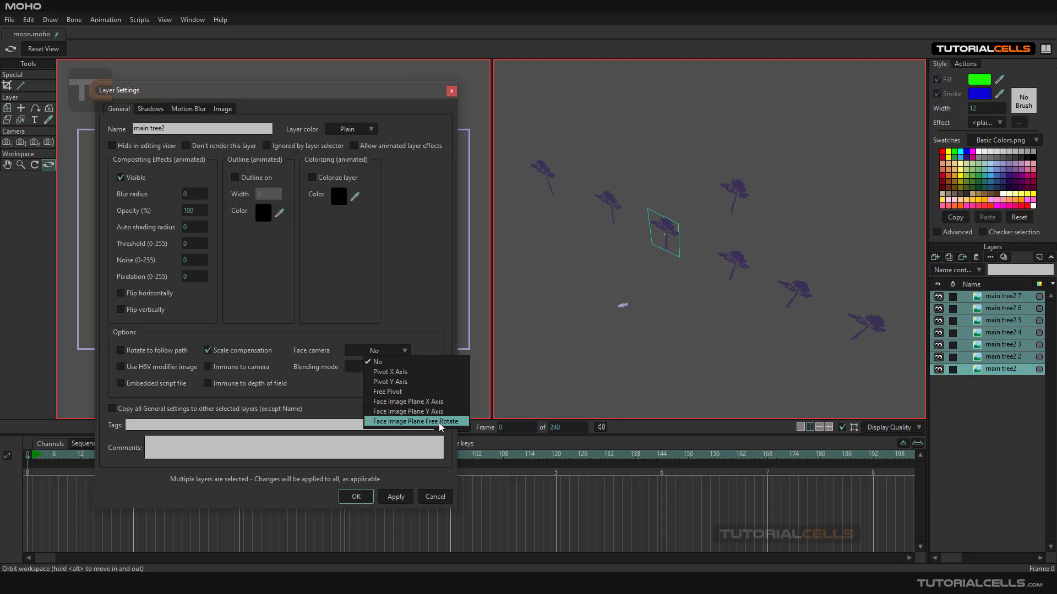
mouse_move(405, 391)
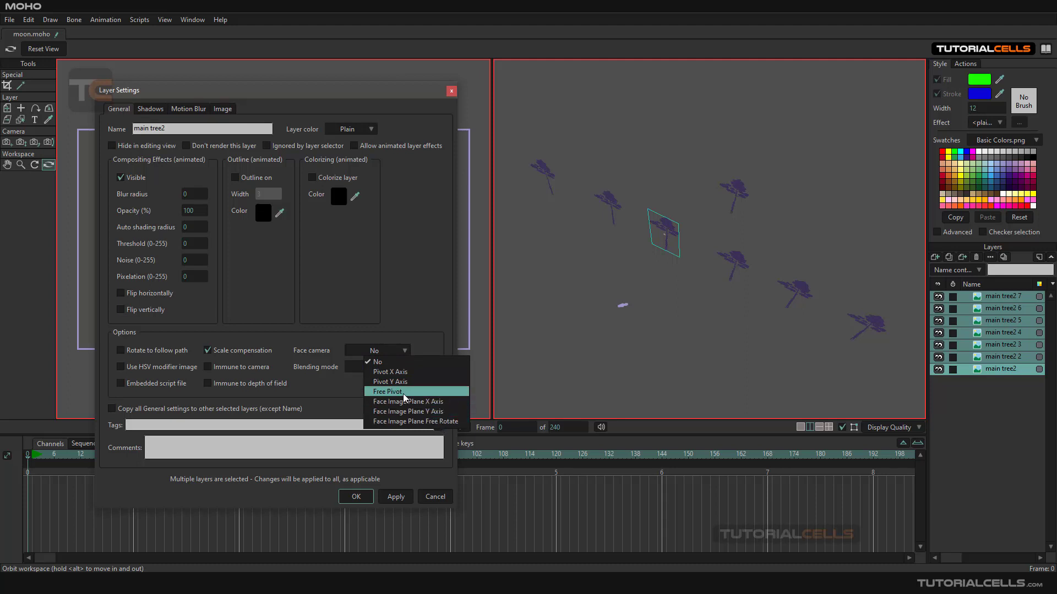
click(384, 392)
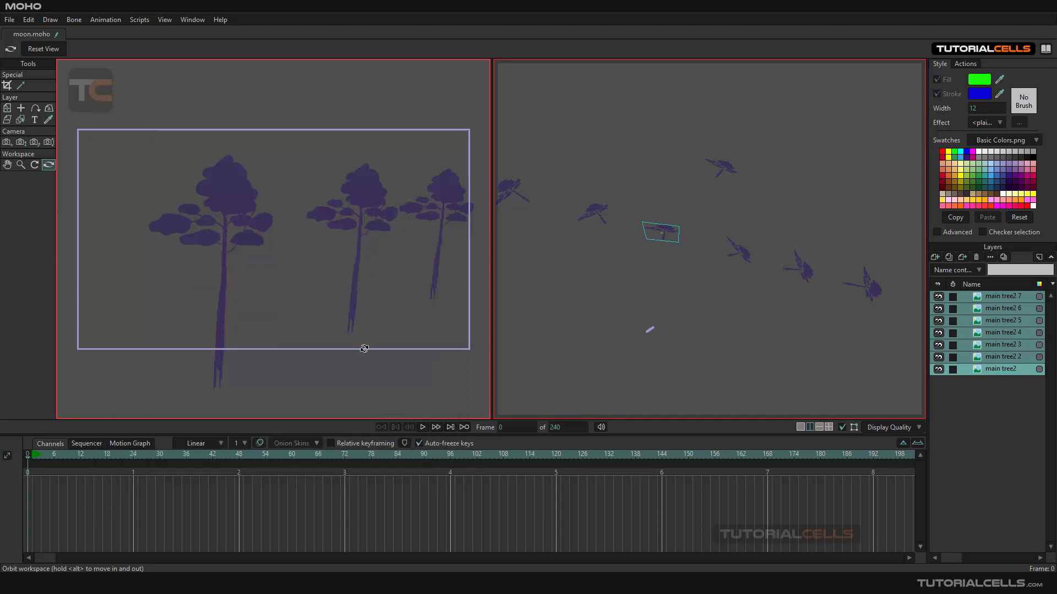
mouse_move(48, 141)
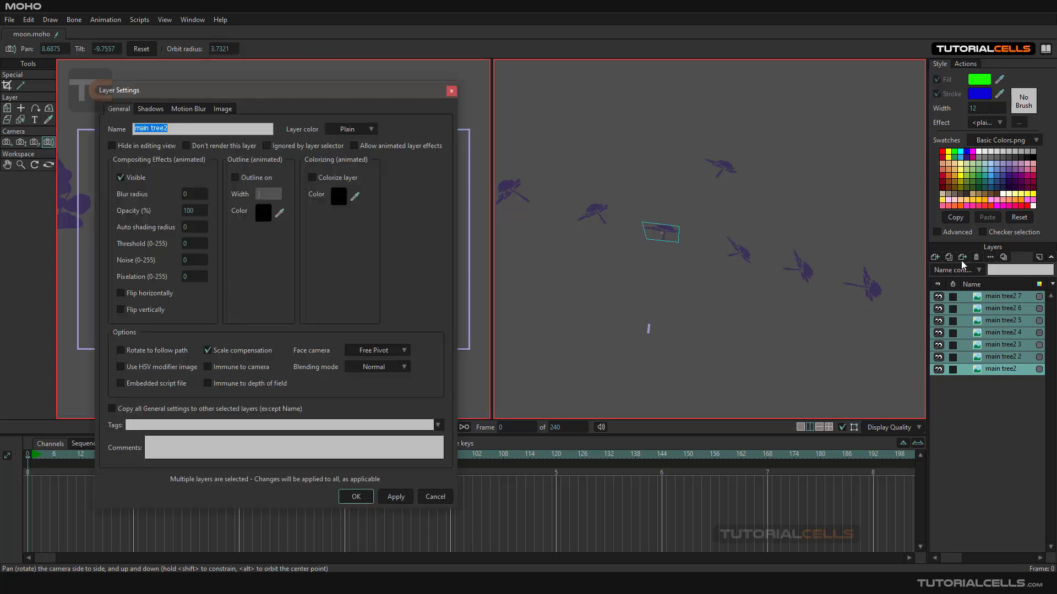
Switch the trees' Face camera mode to Pivot Y Axis, then to Face Image Plane X Axis.
click(376, 350)
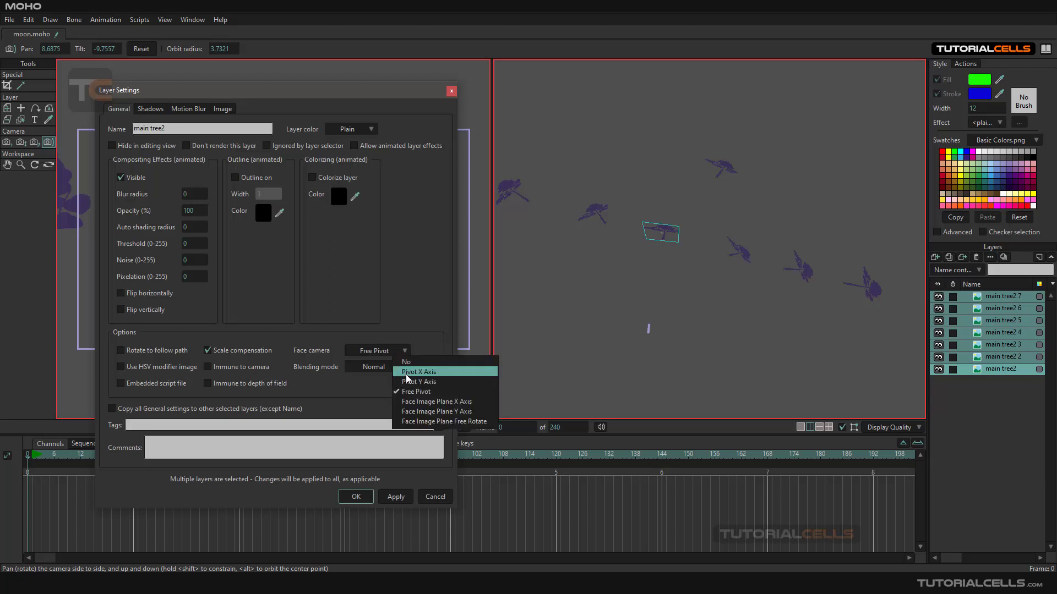
click(418, 371)
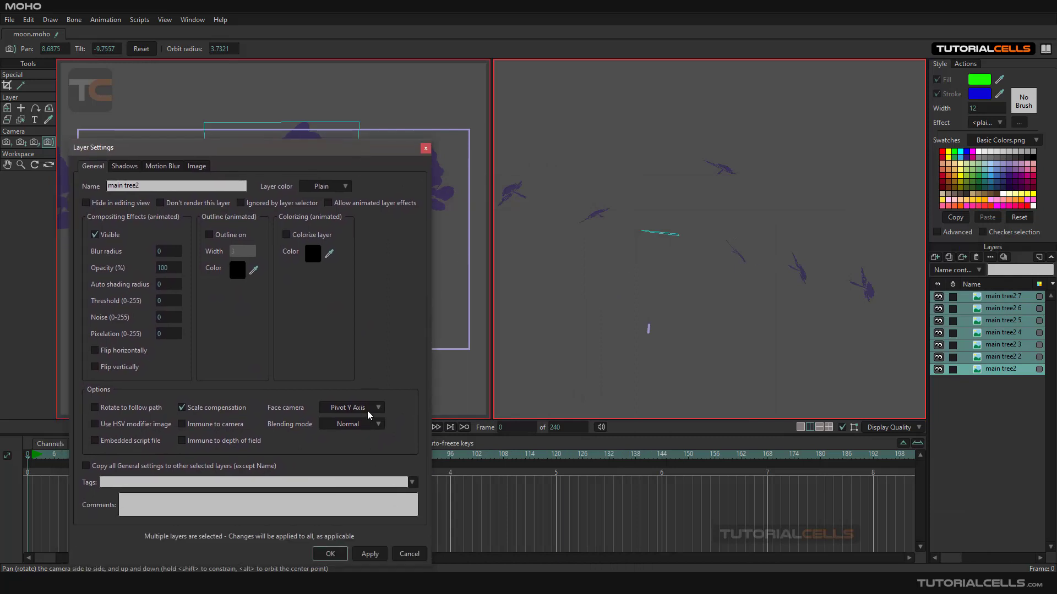
click(350, 408)
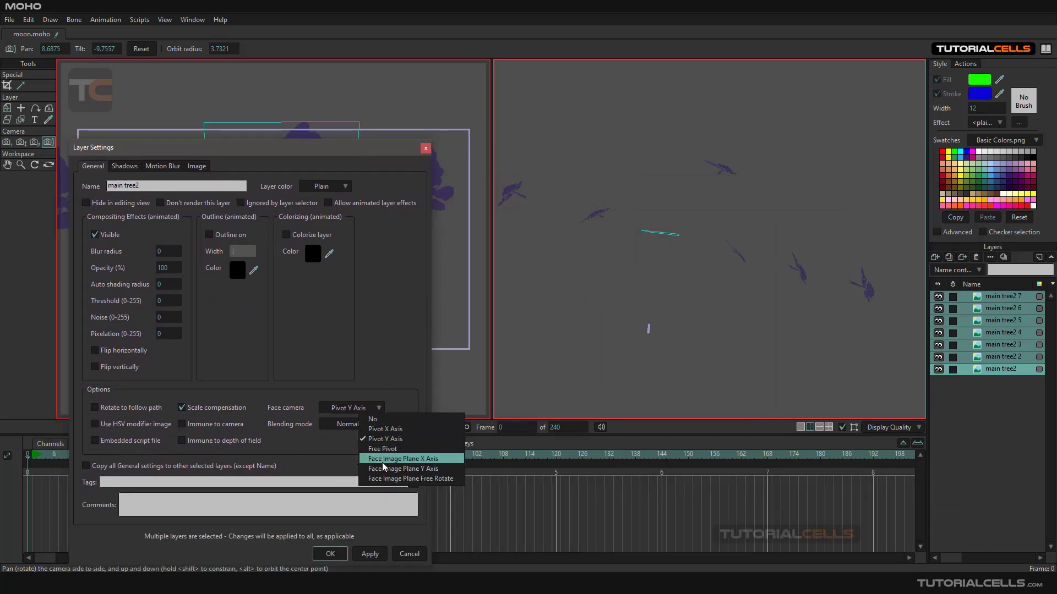
click(403, 458)
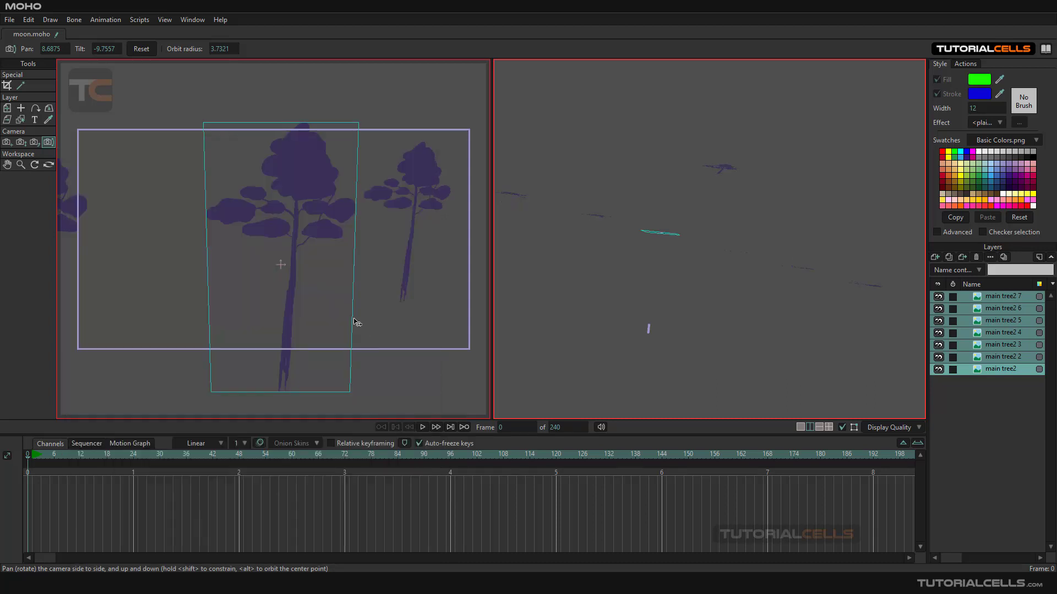
Orbit the camera to a new angle to watch the trees' face-camera behaviour.
drag(356, 322, 240, 214)
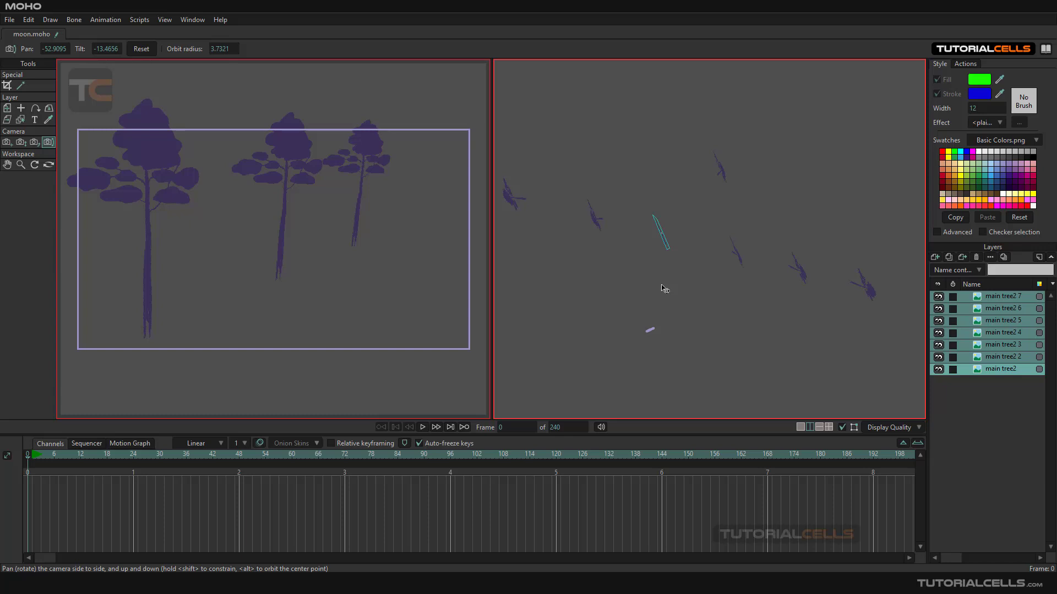
mouse_move(705, 120)
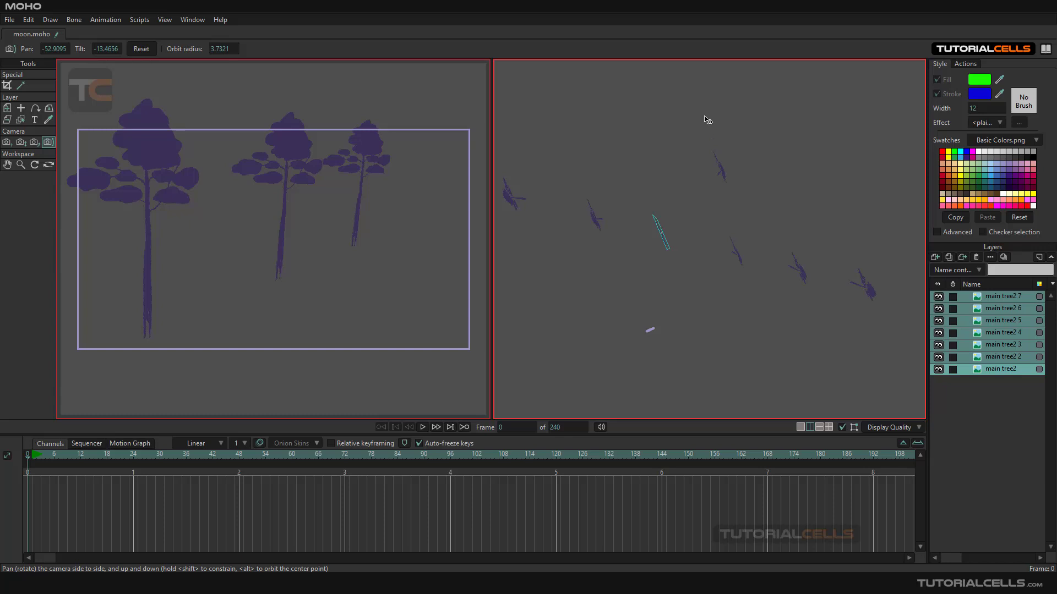
mouse_move(982, 344)
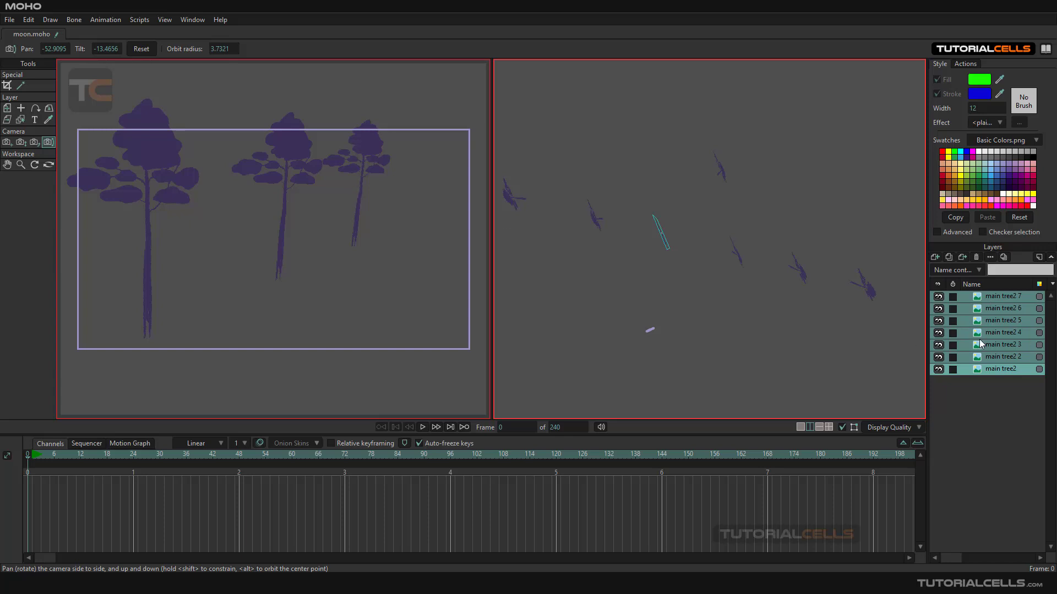